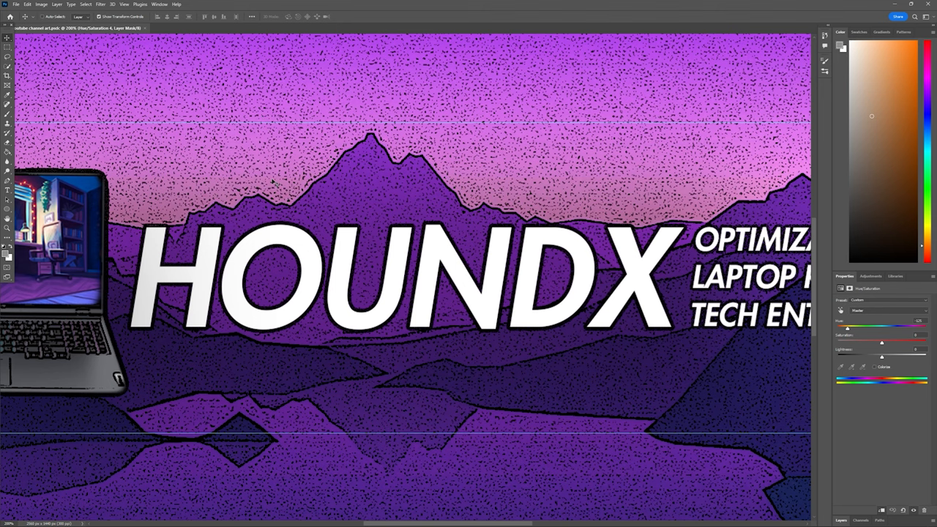
{"action": "mouse_move", "coordinate": [203, 93]}
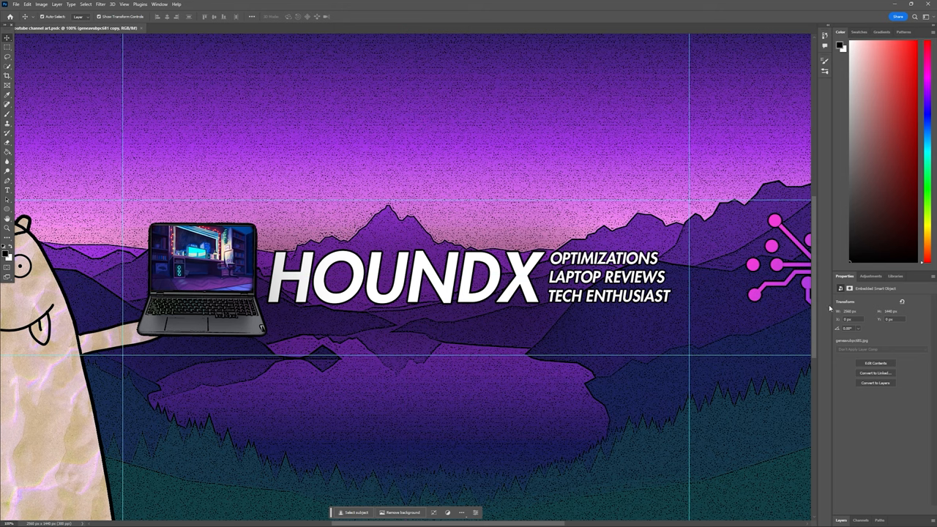
{"action": "scroll", "scroll_direction": "down", "scroll_amount": 3}
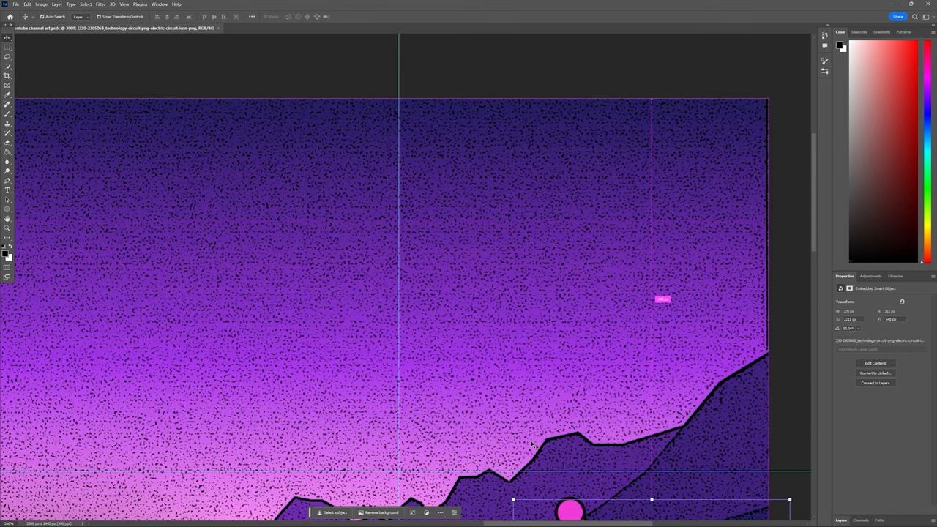
{"action": "scroll", "scroll_direction": "down", "scroll_amount": 3}
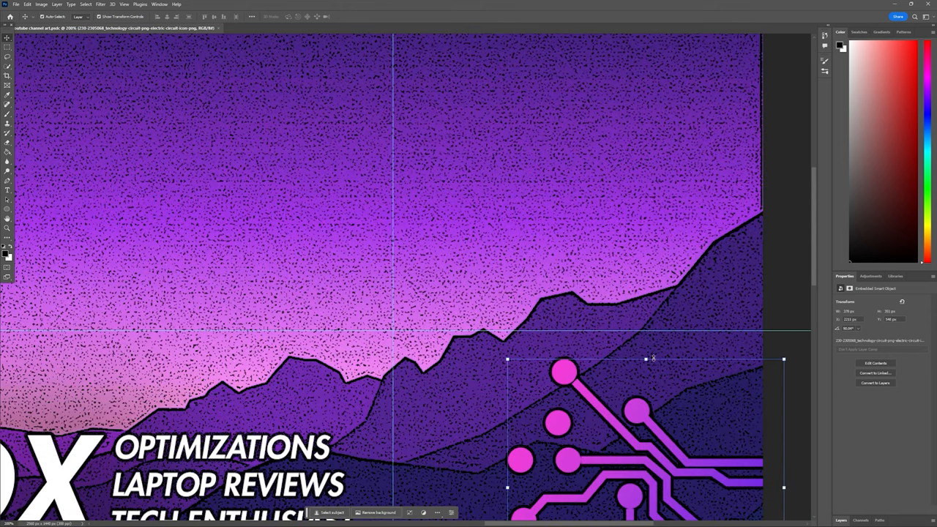